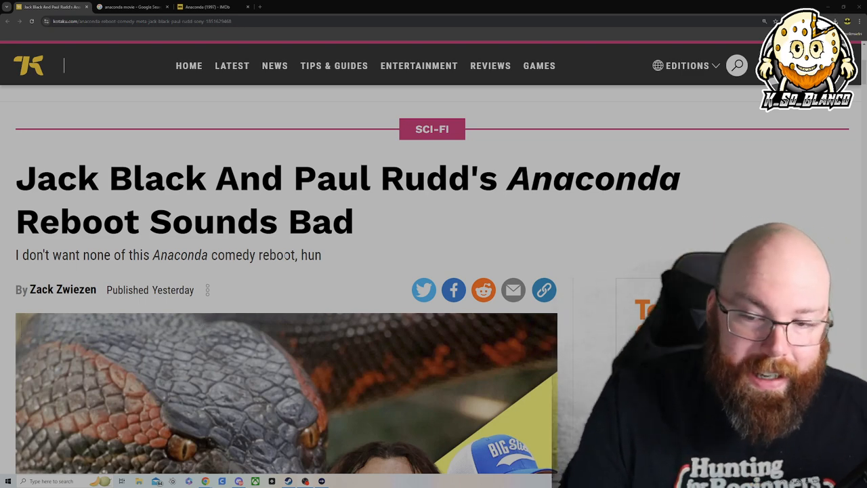
- Highlight the opening report about Black and Rudd joining the reboot, then clear the selection
{"action": "scroll", "scroll_direction": "down", "scroll_amount": 3}
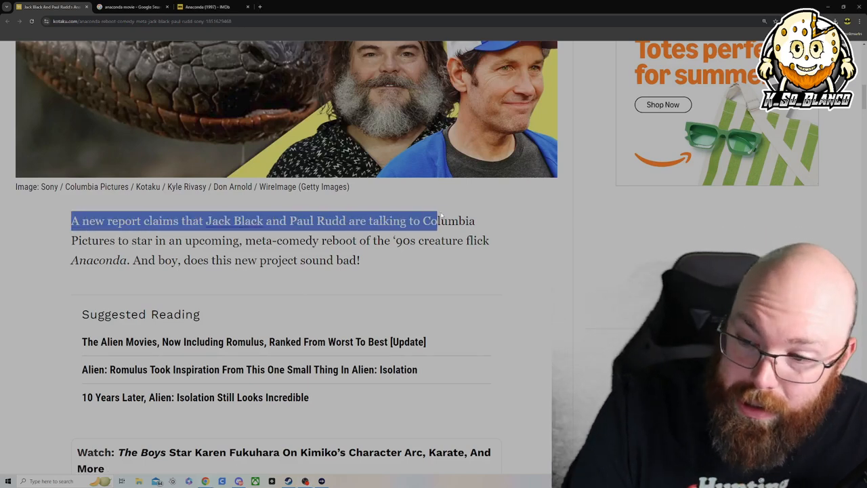
{"action": "left_click_drag", "start_coordinate": [436, 219], "coordinate": [256, 241]}
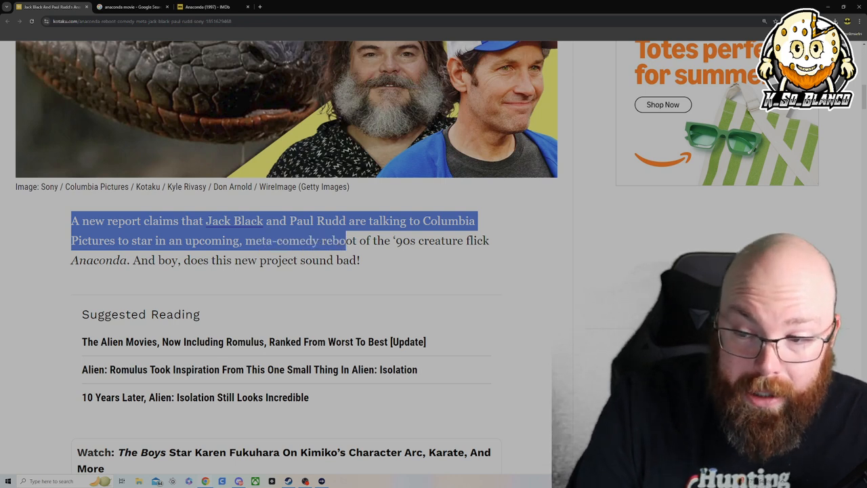
{"action": "left_click_drag", "start_coordinate": [332, 241], "coordinate": [124, 260]}
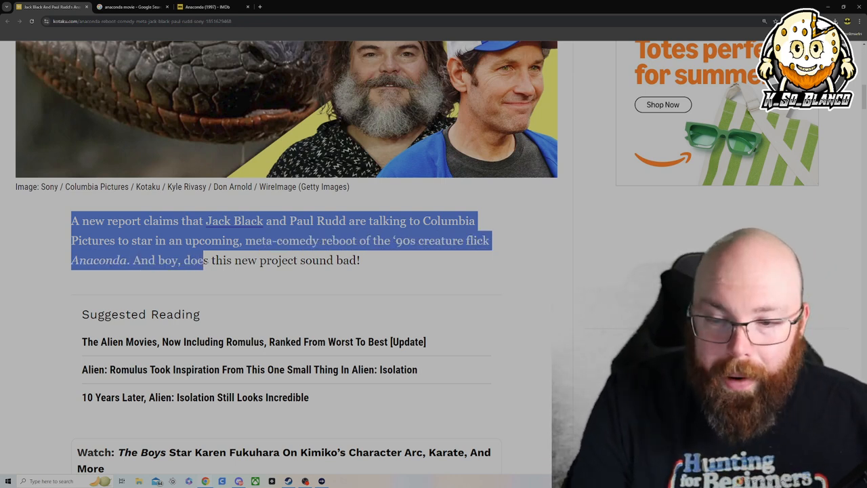
{"action": "left_click", "coordinate": [392, 264]}
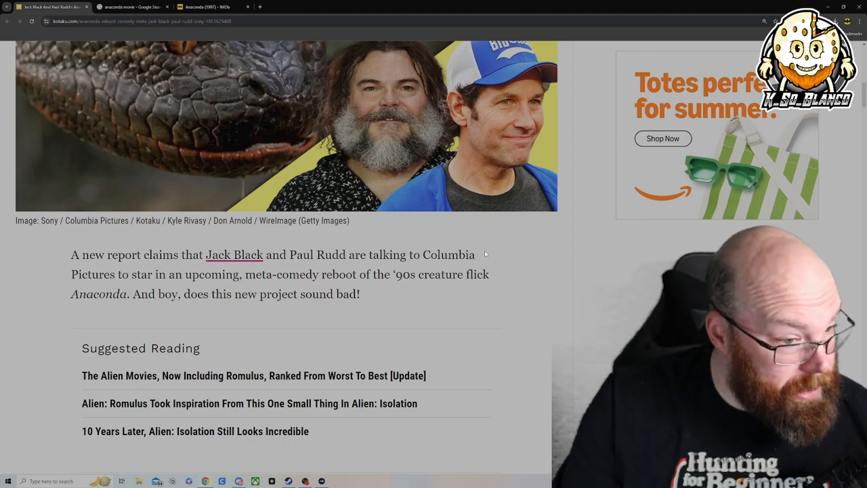
- Scroll past the embedded video to the paragraph calling the 1997 Anaconda campy
{"action": "scroll", "scroll_direction": "down", "scroll_amount": 3}
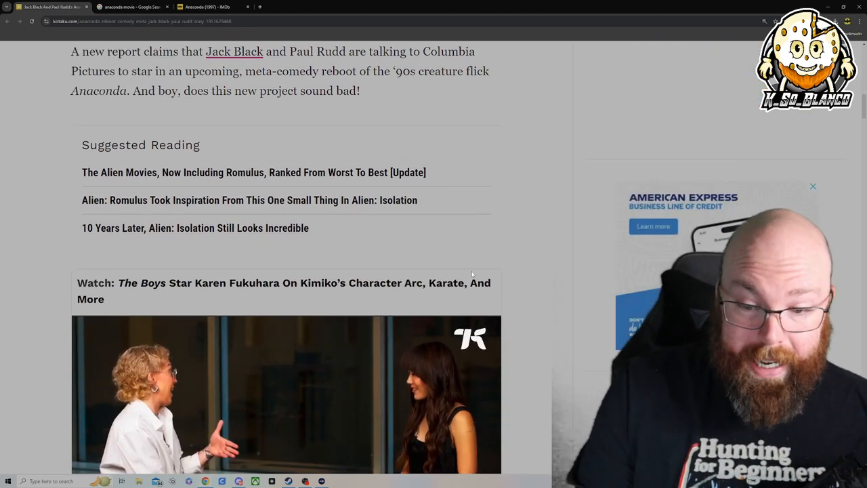
{"action": "scroll", "scroll_direction": "down", "scroll_amount": 3}
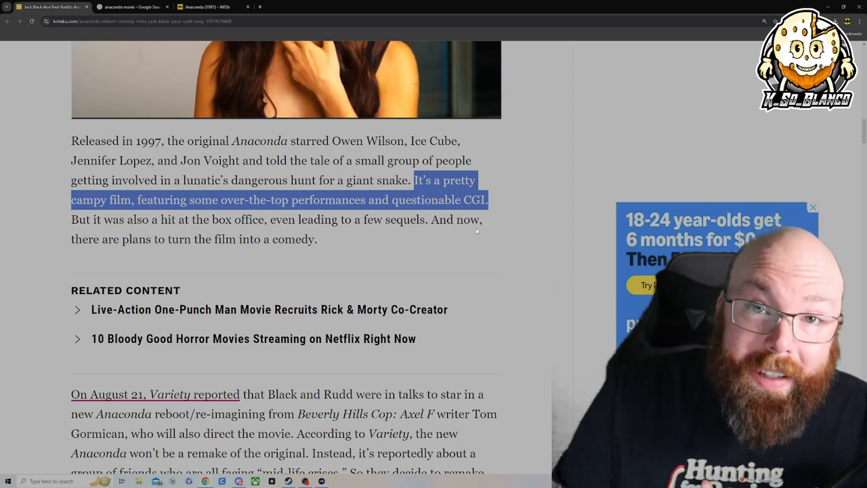
{"action": "left_click", "coordinate": [812, 207]}
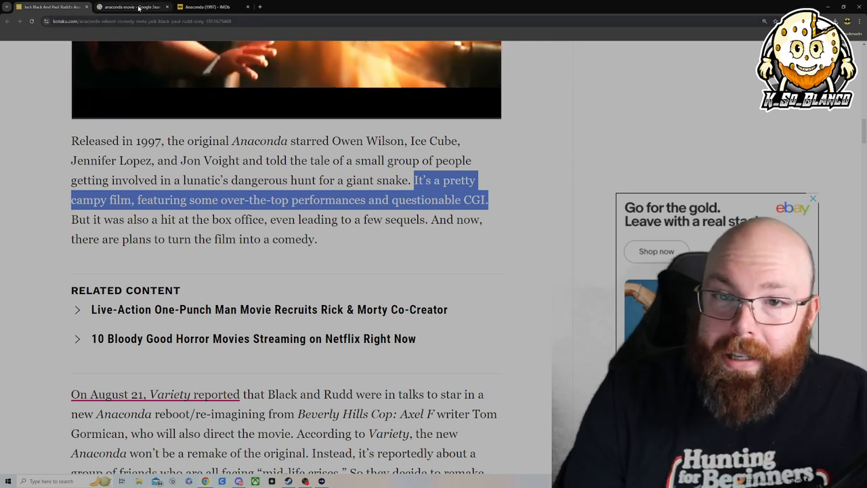
- Switch to the anaconda movie search results and expand a Screen Rant image of the 1997 film
{"action": "left_click", "coordinate": [133, 7]}
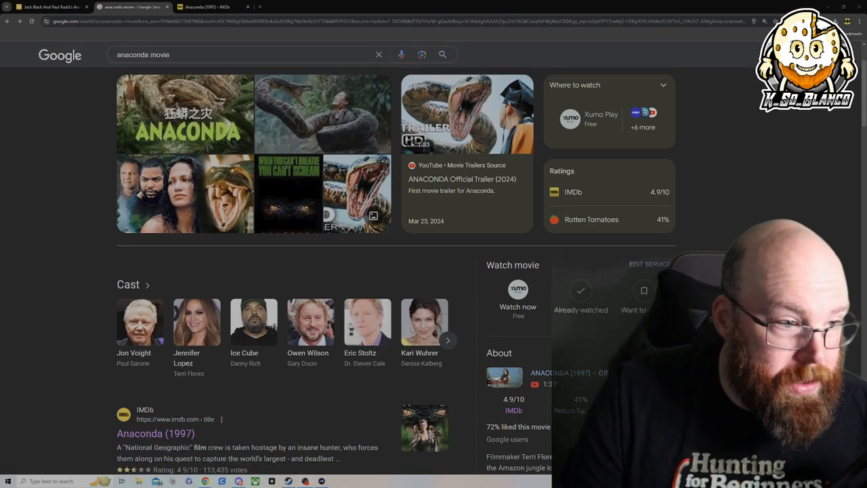
{"action": "scroll", "scroll_direction": "down", "scroll_amount": 3}
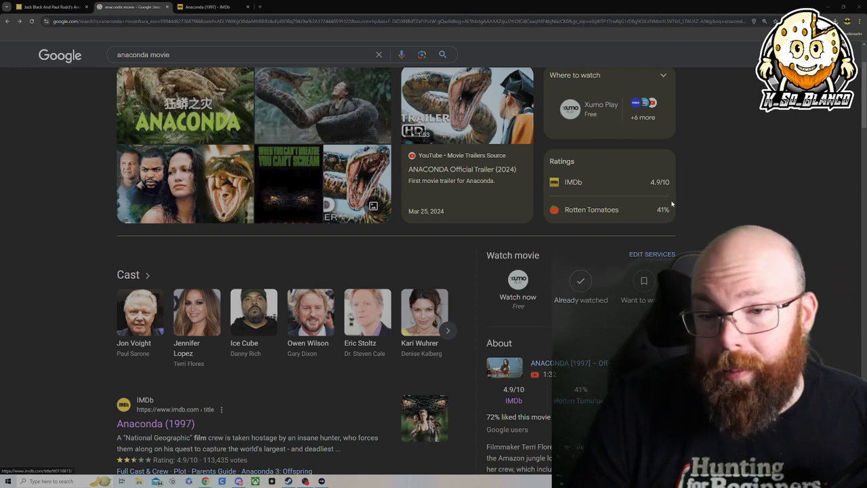
{"action": "left_click", "coordinate": [185, 183]}
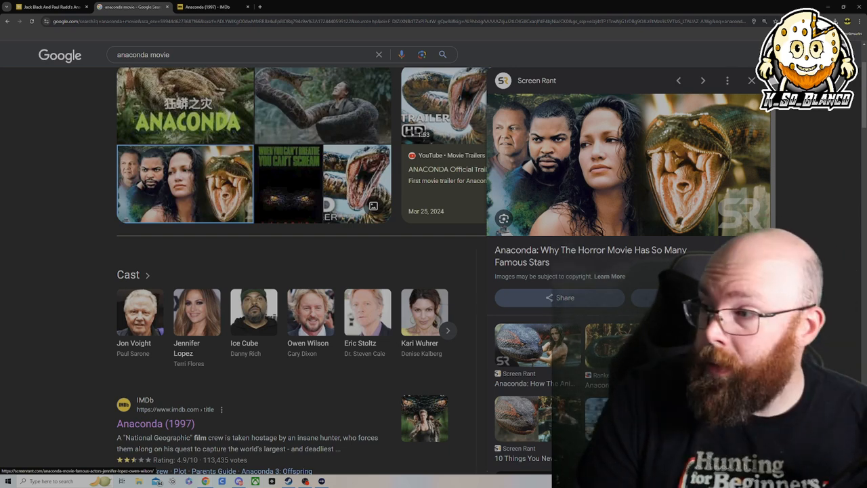
- View the Bloody Disgusting trailer still for the Chinese Anaconda remake in the preview
{"action": "left_click", "coordinate": [750, 81]}
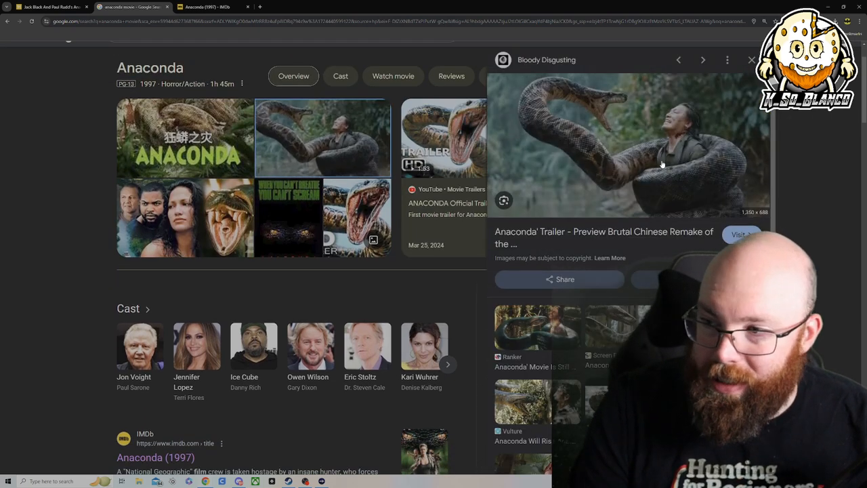
{"action": "mouse_move", "coordinate": [322, 284]}
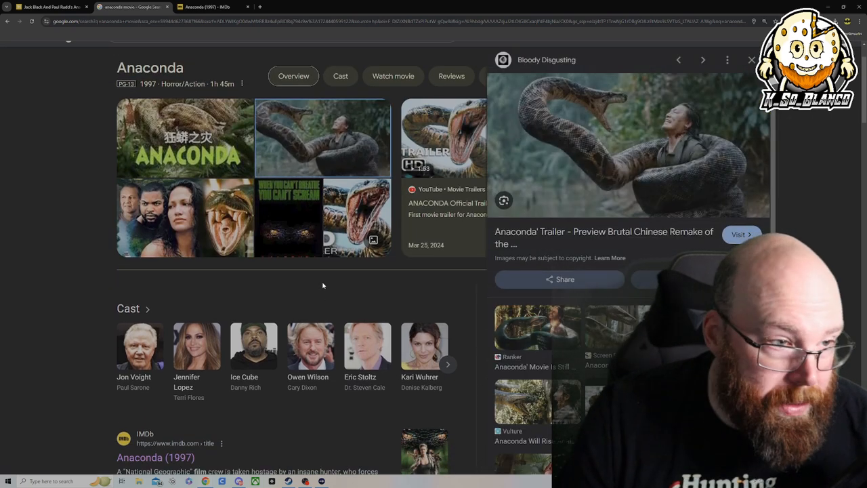
{"action": "mouse_move", "coordinate": [554, 169]}
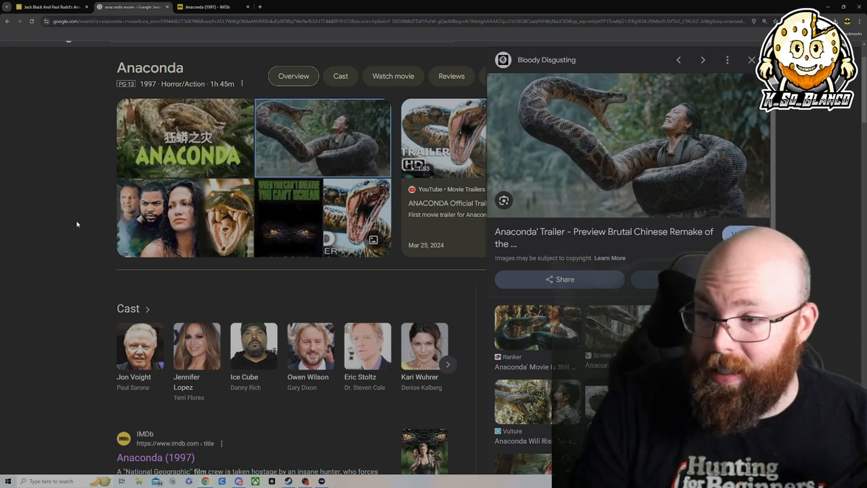
{"action": "mouse_move", "coordinate": [688, 107]}
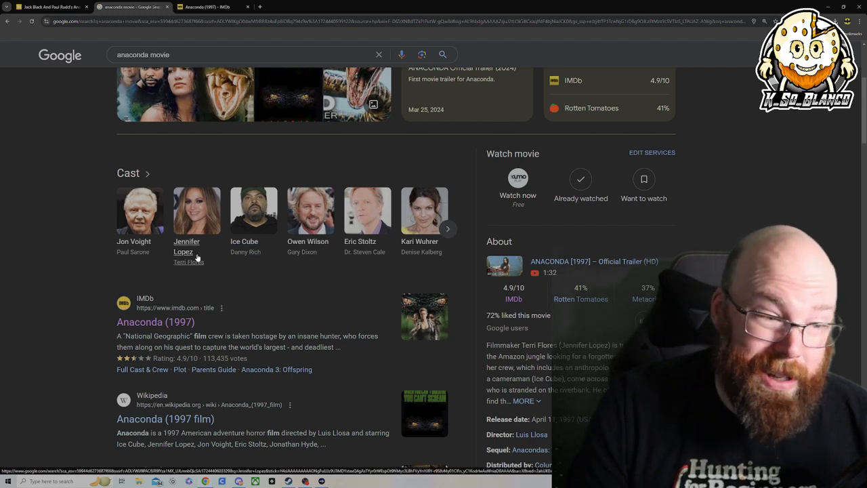
{"action": "mouse_move", "coordinate": [236, 276]}
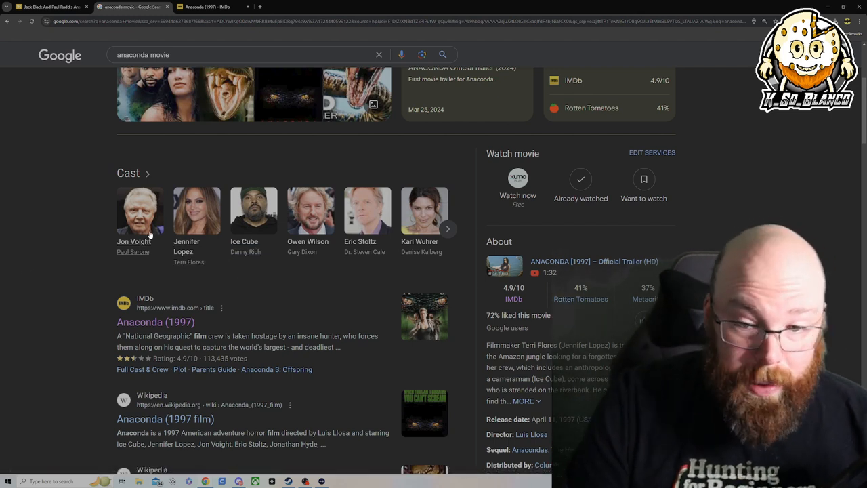
{"action": "mouse_move", "coordinate": [106, 280]}
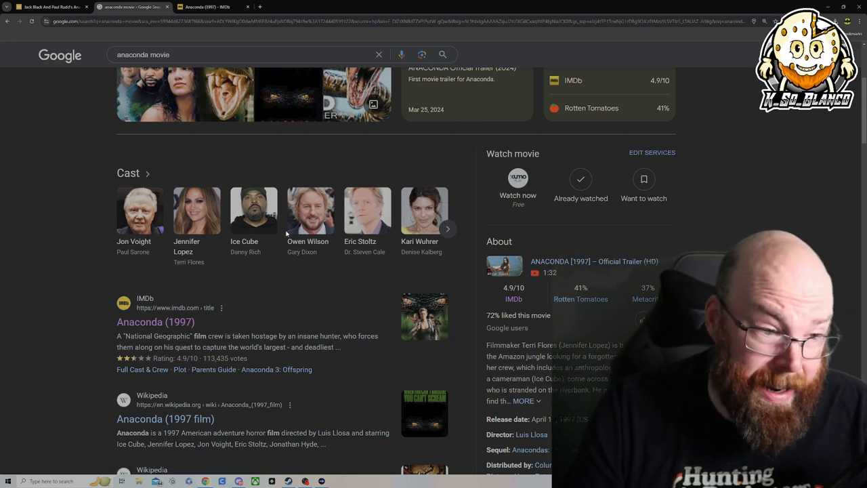
- Return to the Kotaku article tab at the 1997 Anaconda paragraph
{"action": "left_click", "coordinate": [48, 7]}
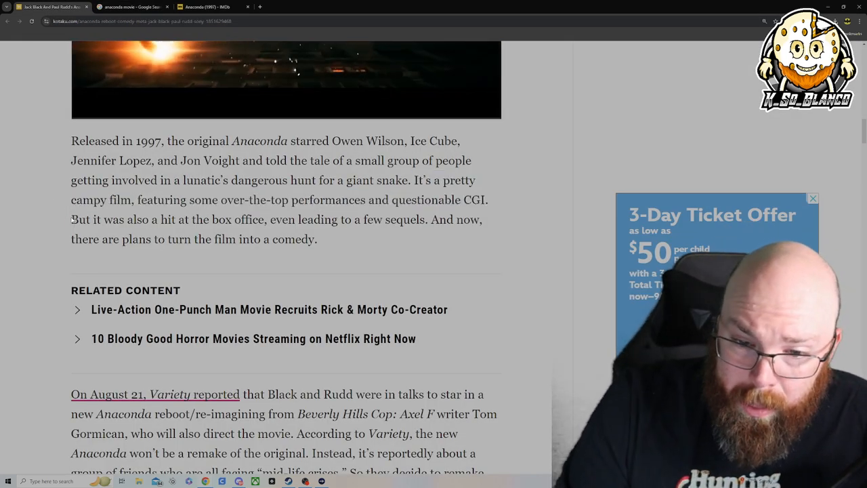
{"action": "left_click_drag", "start_coordinate": [70, 219], "coordinate": [382, 220]}
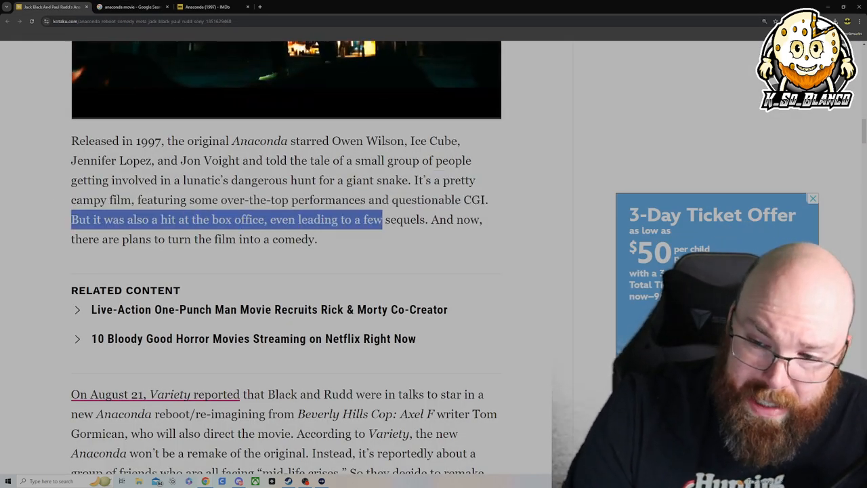
{"action": "left_click_drag", "start_coordinate": [382, 219], "coordinate": [427, 220]}
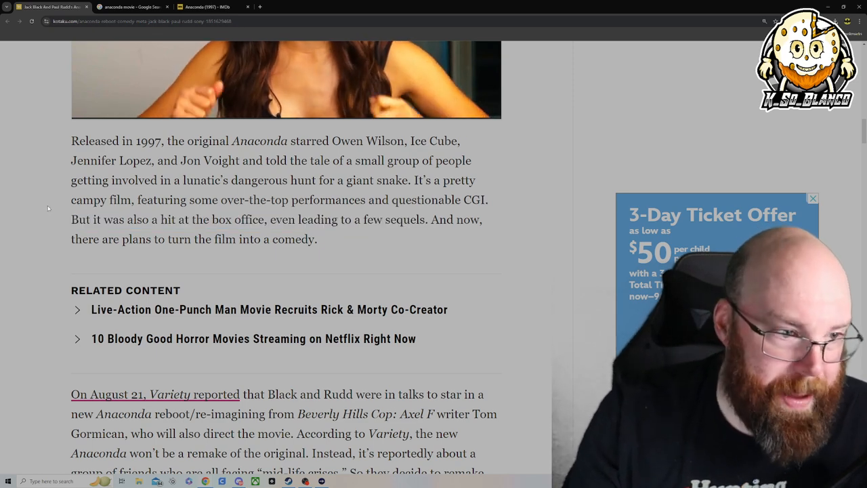
- Highlight the 'On August 21, Variety reported' sentence about Black and Rudd's talks for a new Anaconda
{"action": "scroll", "scroll_direction": "down", "scroll_amount": 3}
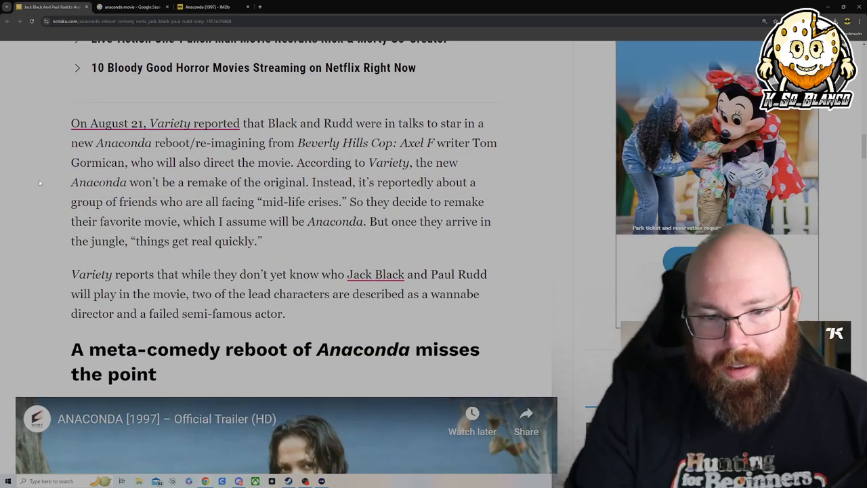
{"action": "left_click_drag", "start_coordinate": [70, 123], "coordinate": [278, 124]}
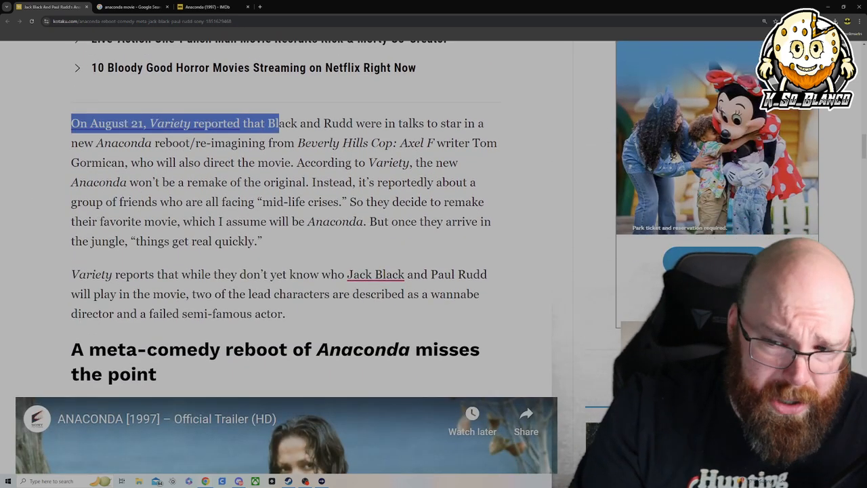
{"action": "left_click_drag", "start_coordinate": [277, 122], "coordinate": [430, 122]}
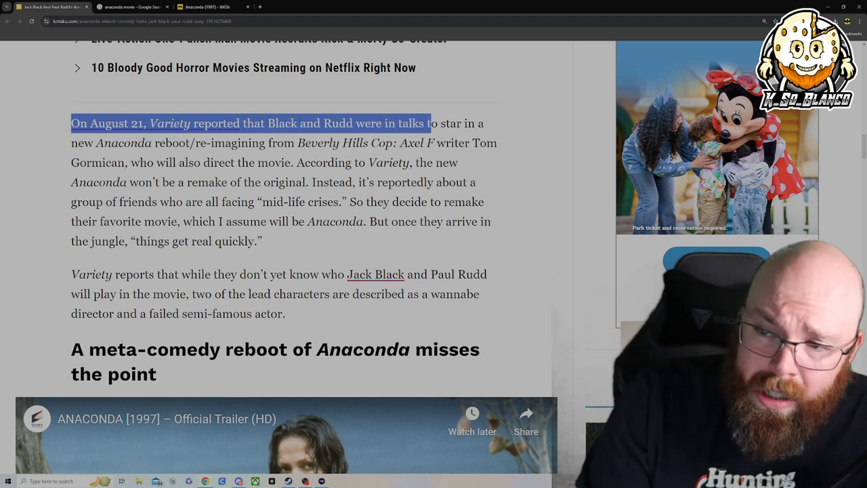
{"action": "left_click_drag", "start_coordinate": [431, 122], "coordinate": [173, 144]}
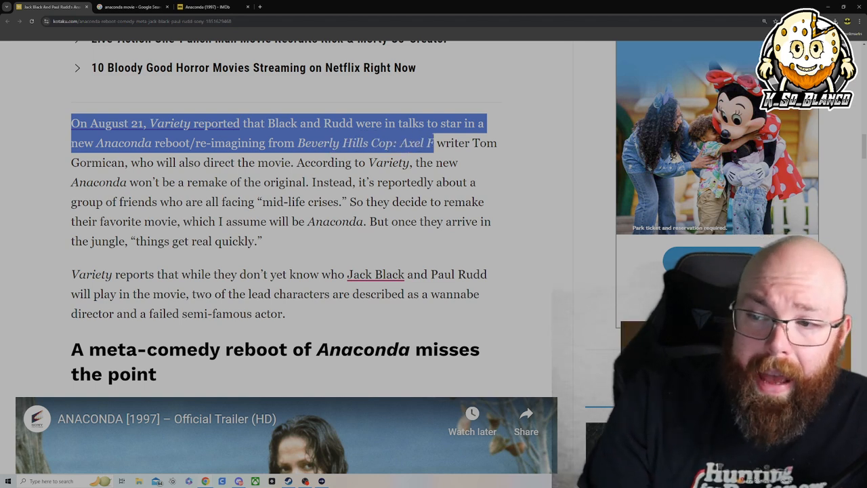
{"action": "left_click_drag", "start_coordinate": [434, 143], "coordinate": [127, 163]}
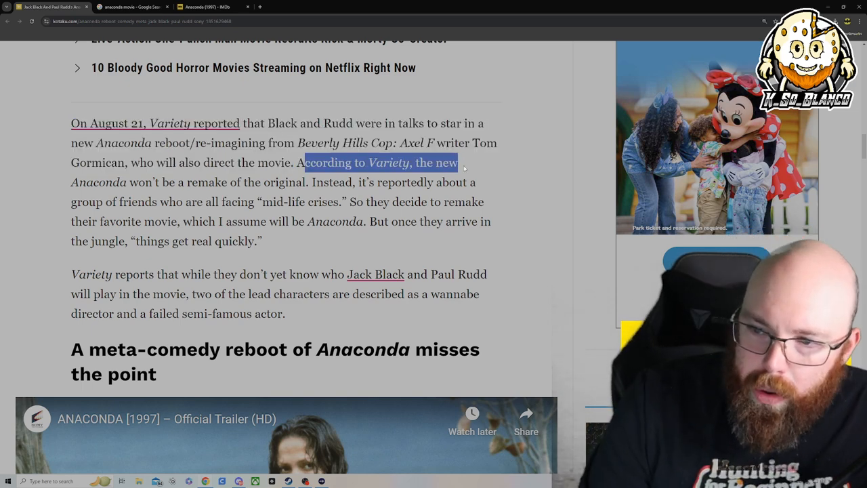
- Highlight the not-a-remake sentence through 'mid-life crises' and the friends remaking their favorite movie, Anaconda
{"action": "left_click_drag", "start_coordinate": [460, 163], "coordinate": [303, 181]}
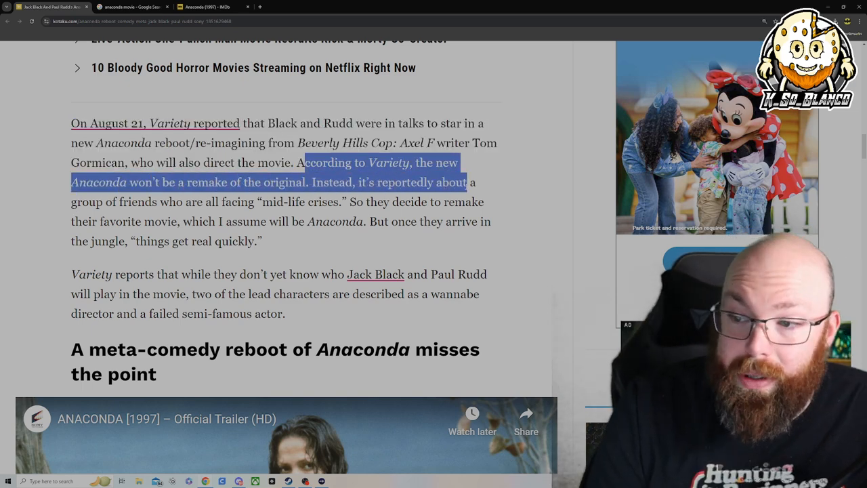
{"action": "left_click_drag", "start_coordinate": [466, 182], "coordinate": [237, 201]}
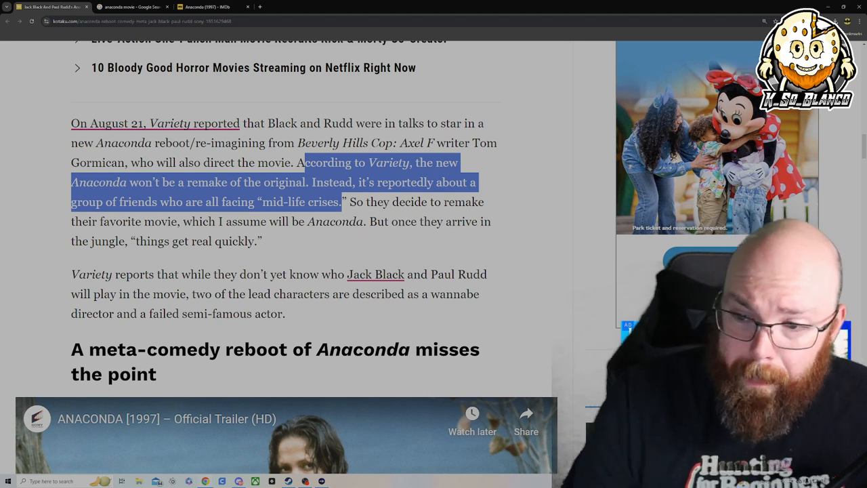
{"action": "left_click_drag", "start_coordinate": [349, 201], "coordinate": [141, 222]}
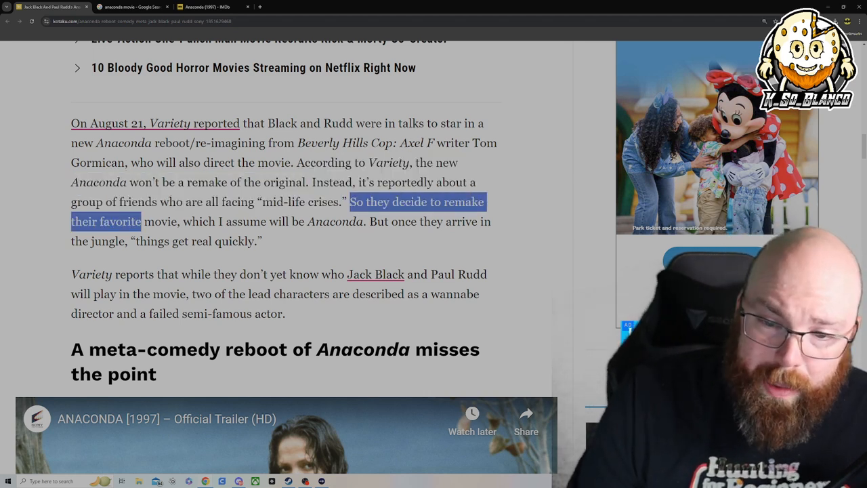
{"action": "left_click_drag", "start_coordinate": [141, 222], "coordinate": [249, 222]}
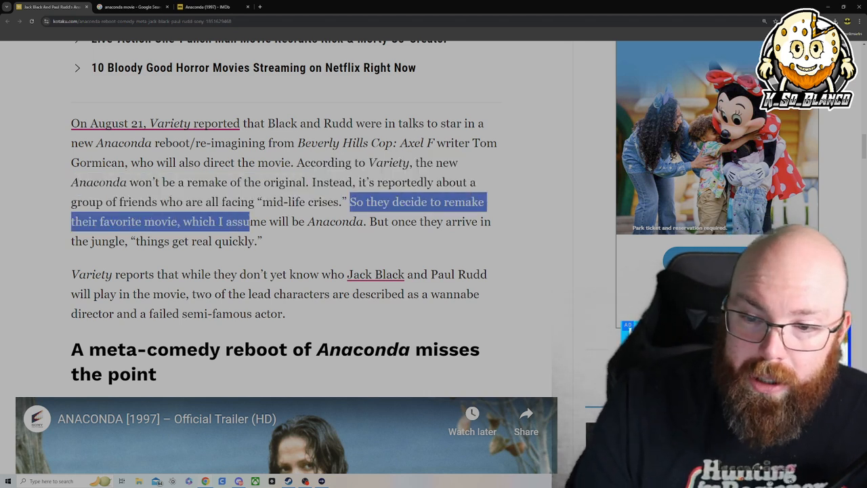
{"action": "left_click_drag", "start_coordinate": [249, 222], "coordinate": [366, 222]}
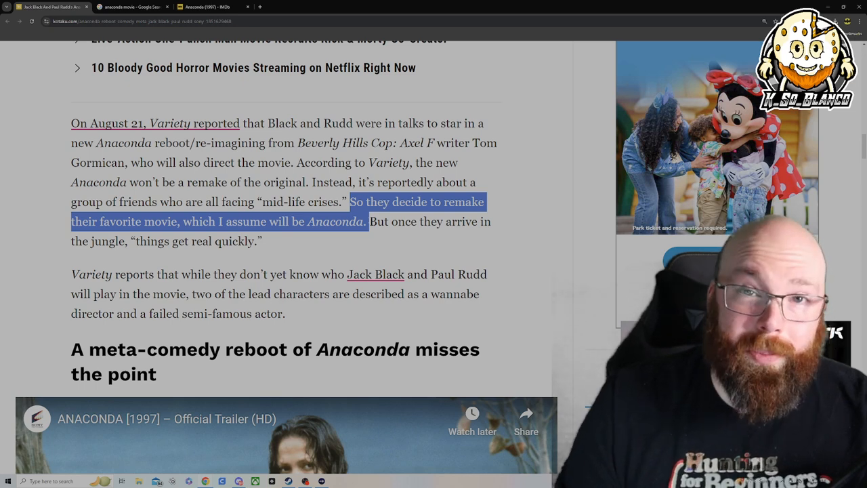
{"action": "left_click", "coordinate": [210, 7]}
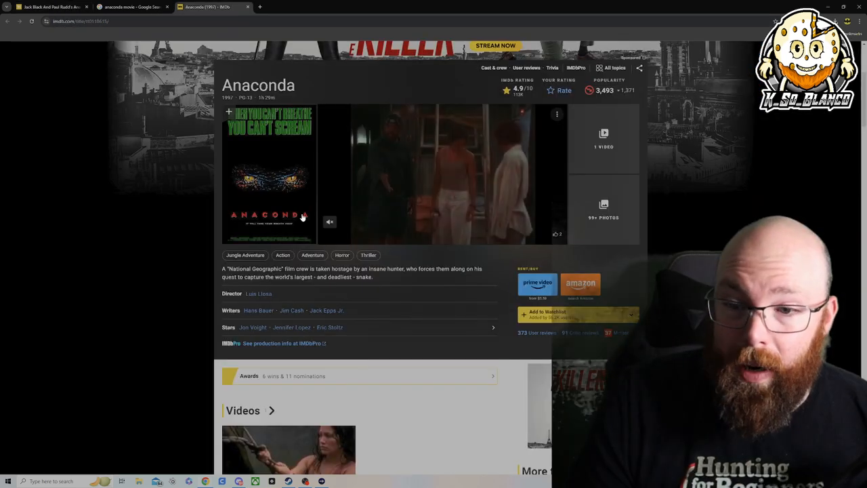
{"action": "left_click", "coordinate": [52, 7]}
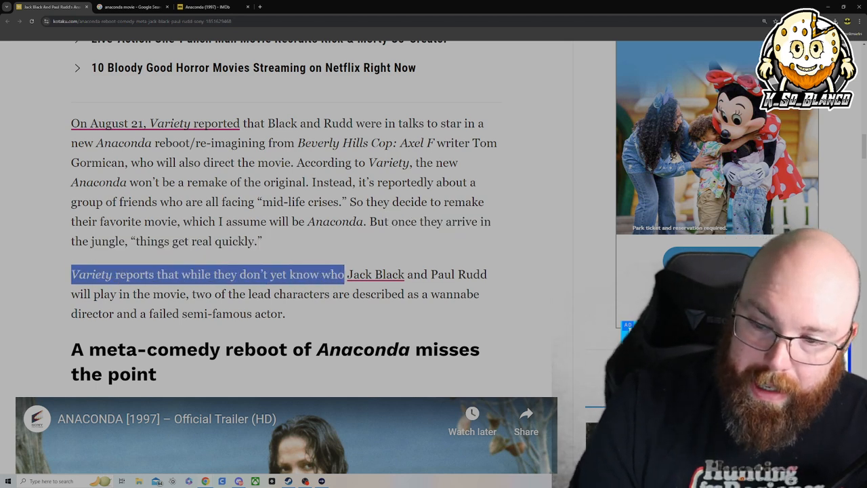
- Highlight the casting sentence about a wannabe director and failed actor, then move past the trailer
{"action": "left_click_drag", "start_coordinate": [344, 274], "coordinate": [228, 292]}
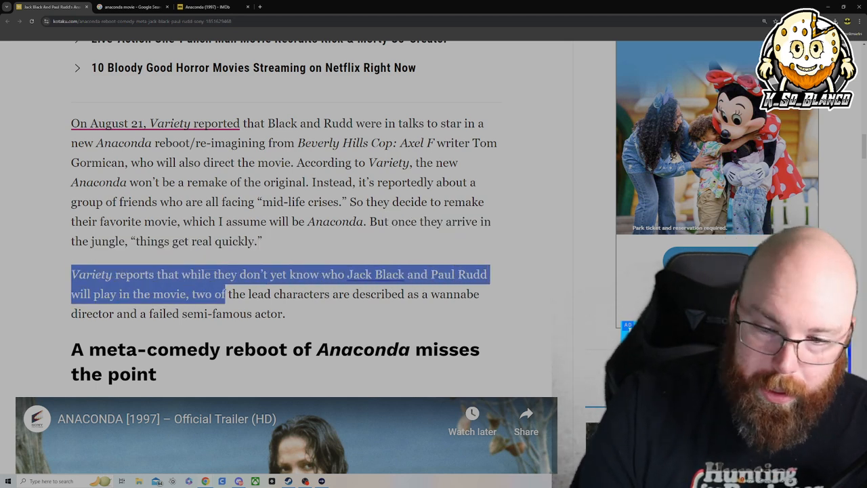
{"action": "left_click_drag", "start_coordinate": [227, 293], "coordinate": [349, 292]}
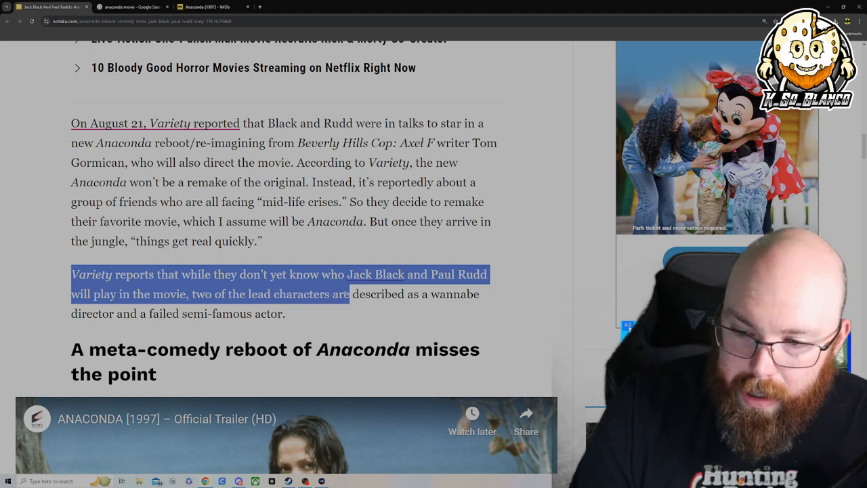
{"action": "left_click_drag", "start_coordinate": [349, 293], "coordinate": [284, 313]}
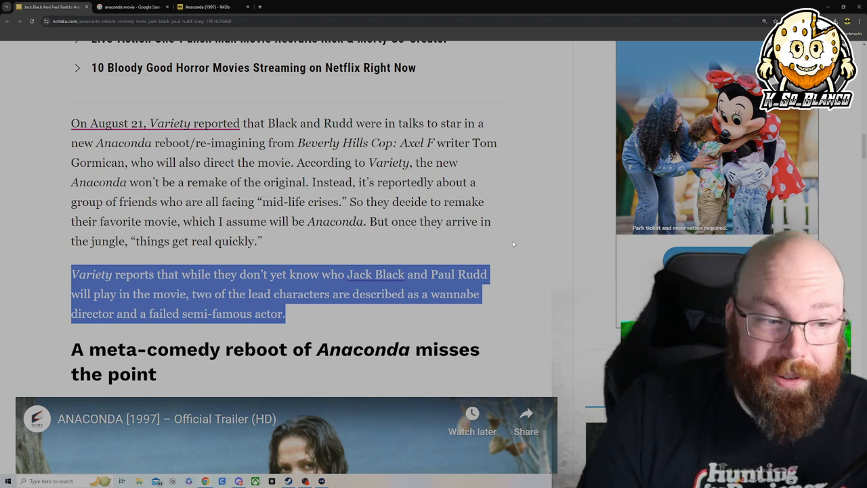
{"action": "mouse_move", "coordinate": [520, 239]}
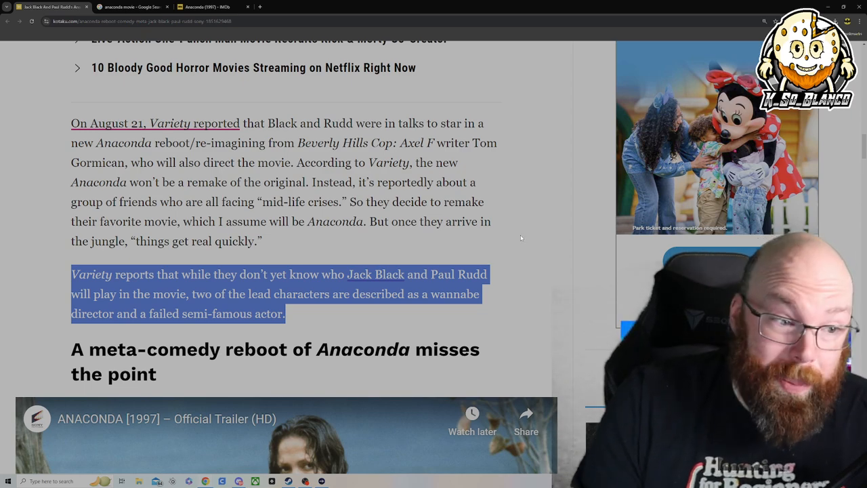
{"action": "scroll", "scroll_direction": "down", "scroll_amount": 3}
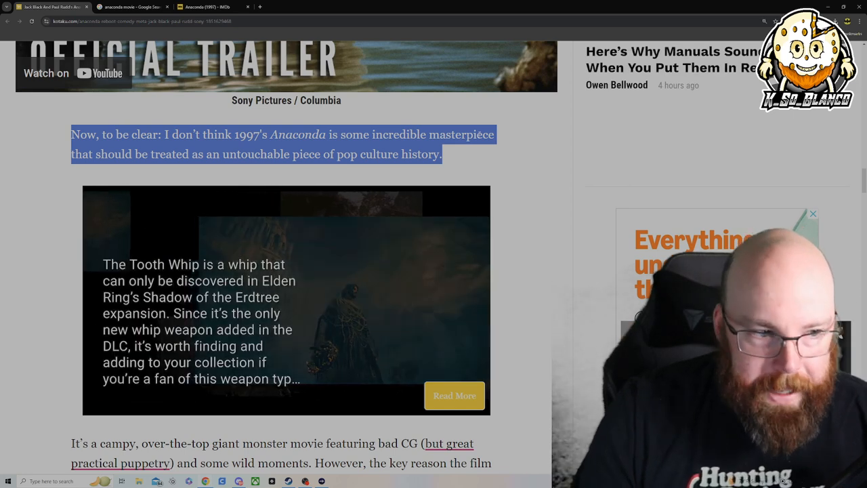
- Highlight the 'campy, over-the-top giant monster movie' passage that works because it feels earnest
{"action": "scroll", "scroll_direction": "down", "scroll_amount": 3}
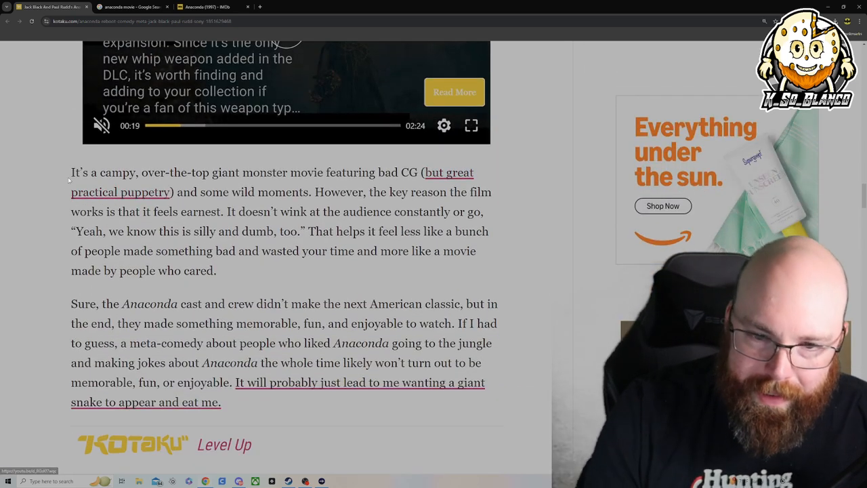
{"action": "left_click_drag", "start_coordinate": [72, 172], "coordinate": [336, 172]}
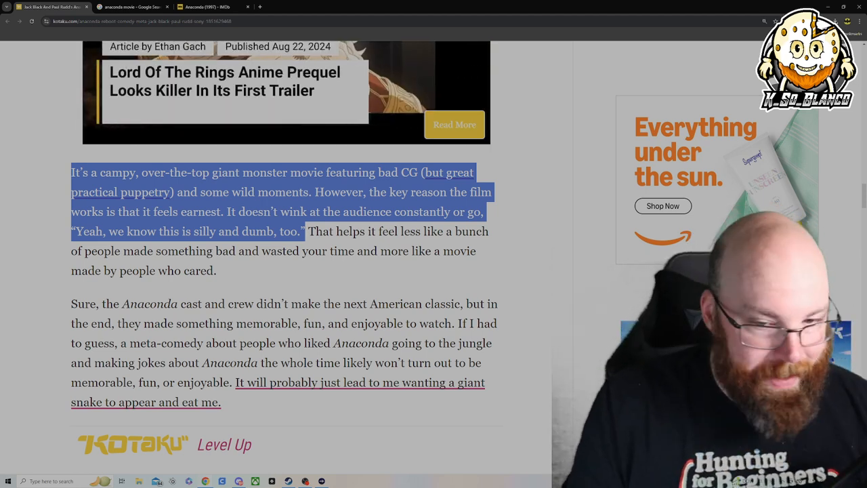
- Highlight the sentence from 'That helps it feel less like' through 'made by people who cared.'
{"action": "scroll", "scroll_direction": "down", "scroll_amount": 3}
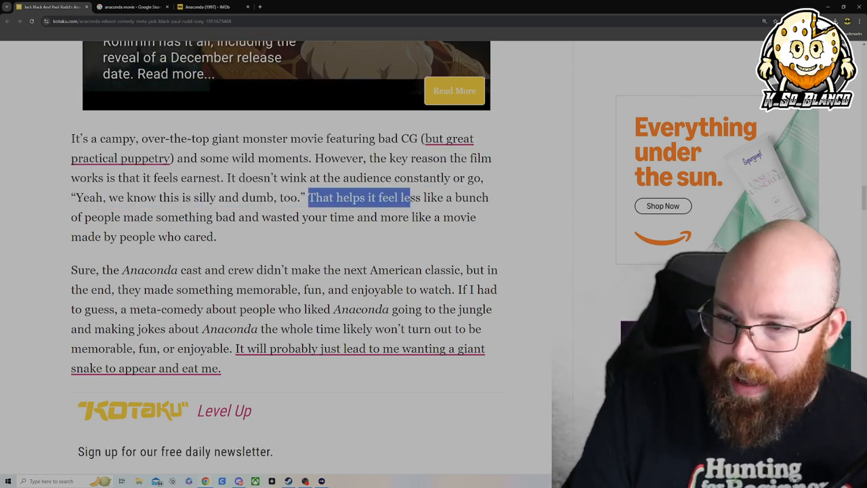
{"action": "left_click_drag", "start_coordinate": [409, 198], "coordinate": [106, 216]}
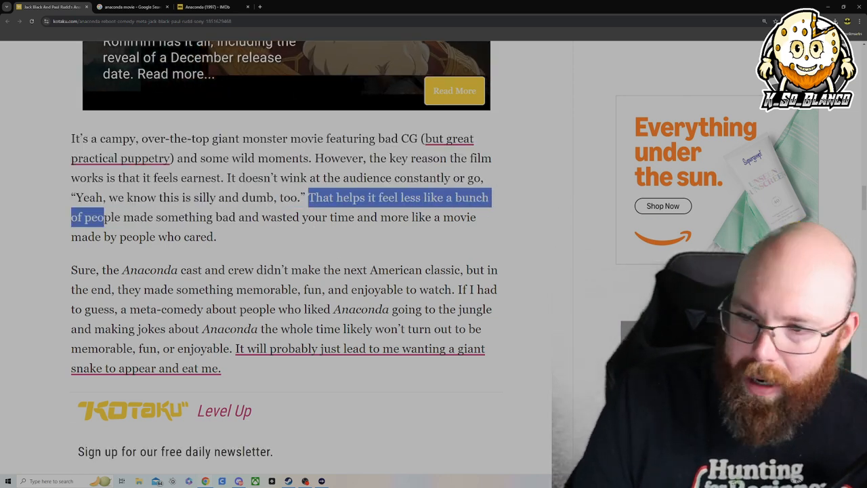
{"action": "left_click_drag", "start_coordinate": [106, 217], "coordinate": [301, 216]}
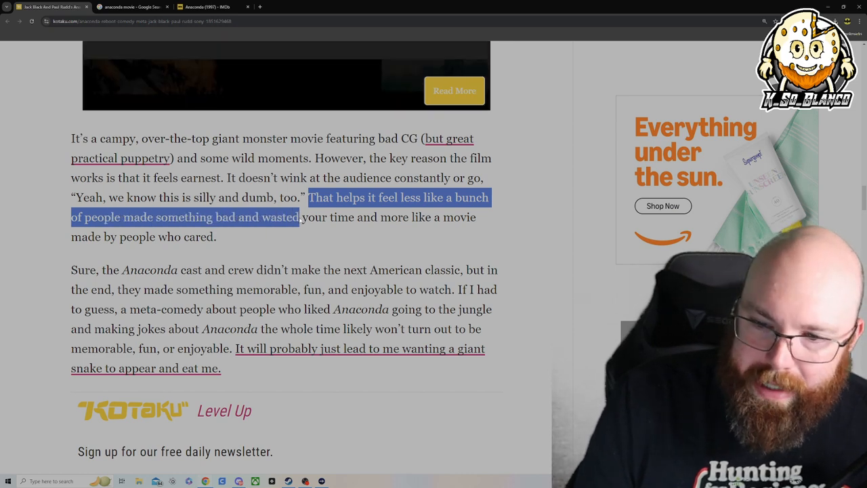
{"action": "left_click_drag", "start_coordinate": [298, 217], "coordinate": [146, 236]}
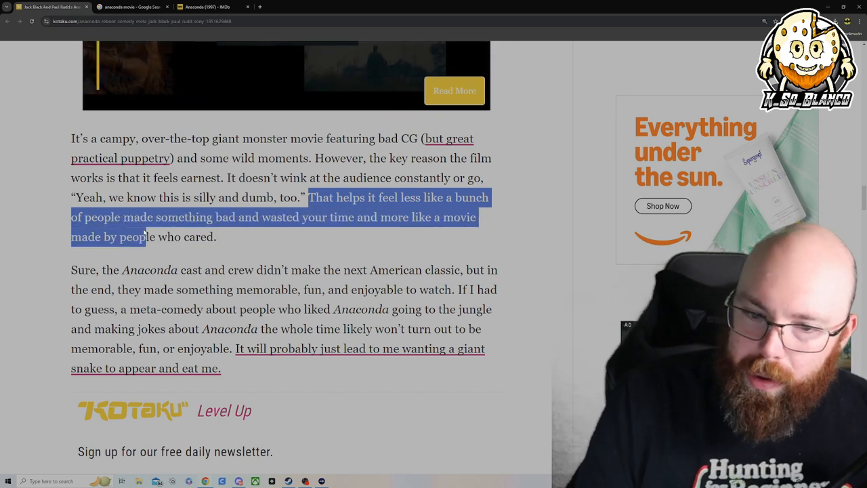
- Highlight the 'Sure, the Anaconda cast and crew' sentence through 'memorable, fun.'
{"action": "scroll", "scroll_direction": "down", "scroll_amount": 3}
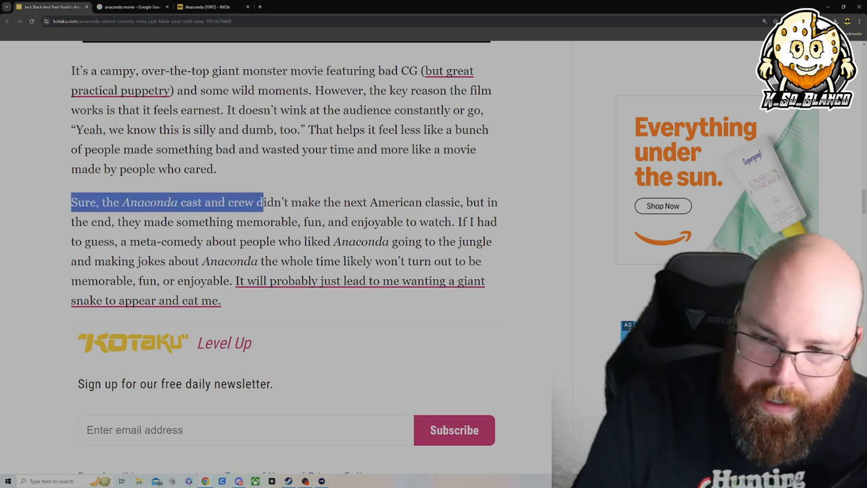
{"action": "left_click_drag", "start_coordinate": [263, 202], "coordinate": [461, 201]}
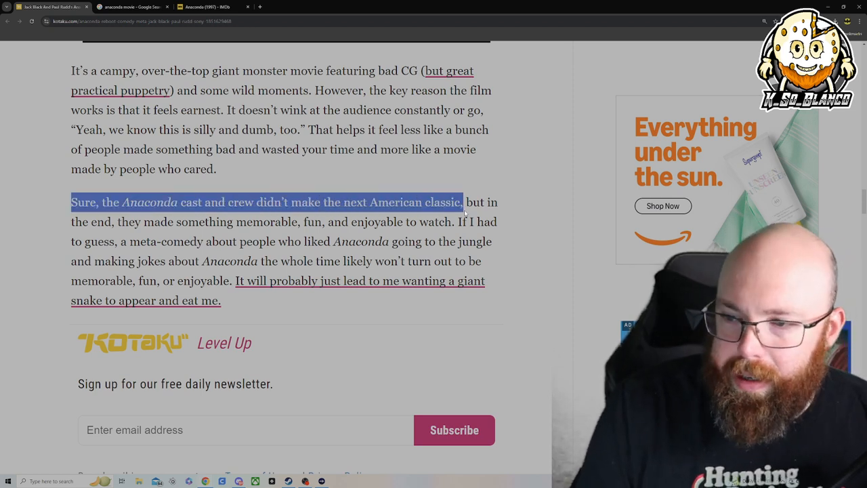
{"action": "left_click_drag", "start_coordinate": [463, 201], "coordinate": [323, 222]}
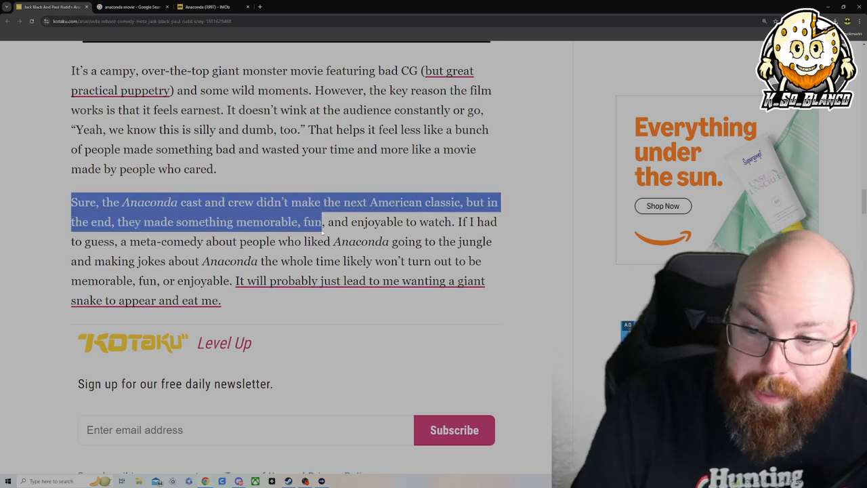